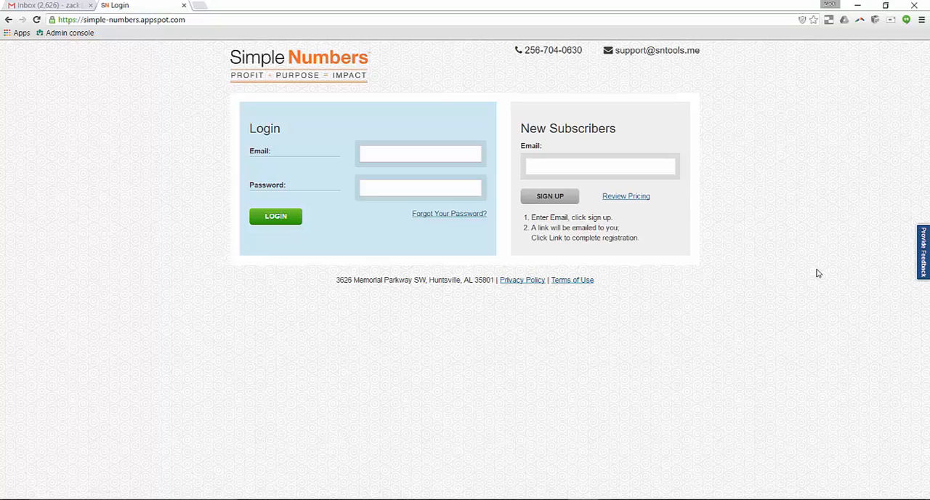
# Submit an email address in the New Subscribers box so the confirmation-sent notice appears.
pyautogui.click(598, 166)
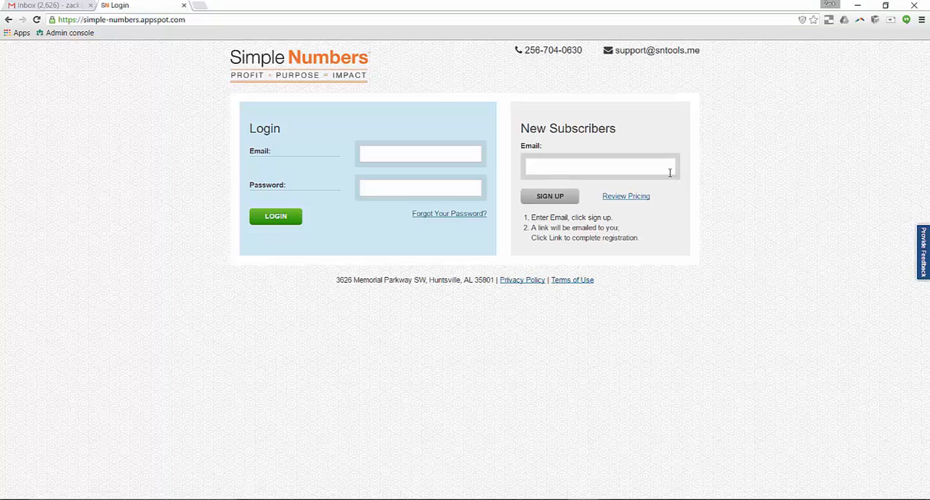
pyautogui.click(600, 165)
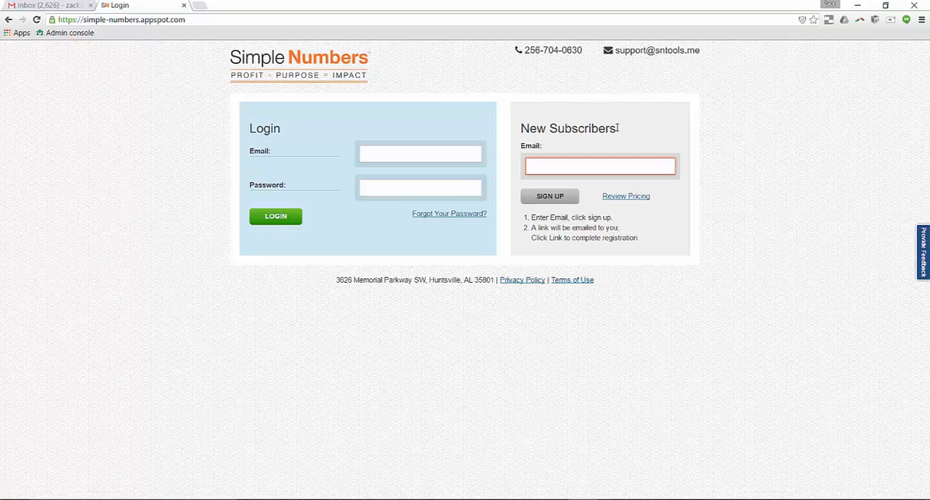
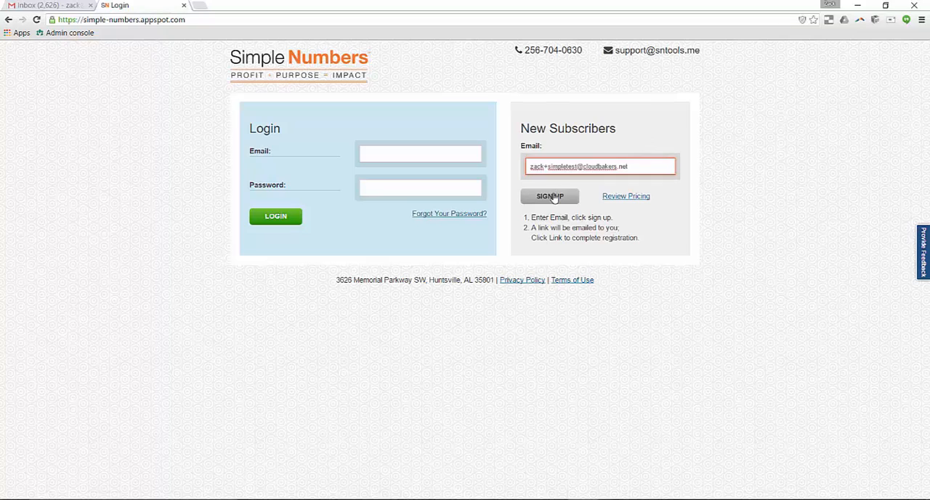
pyautogui.click(549, 196)
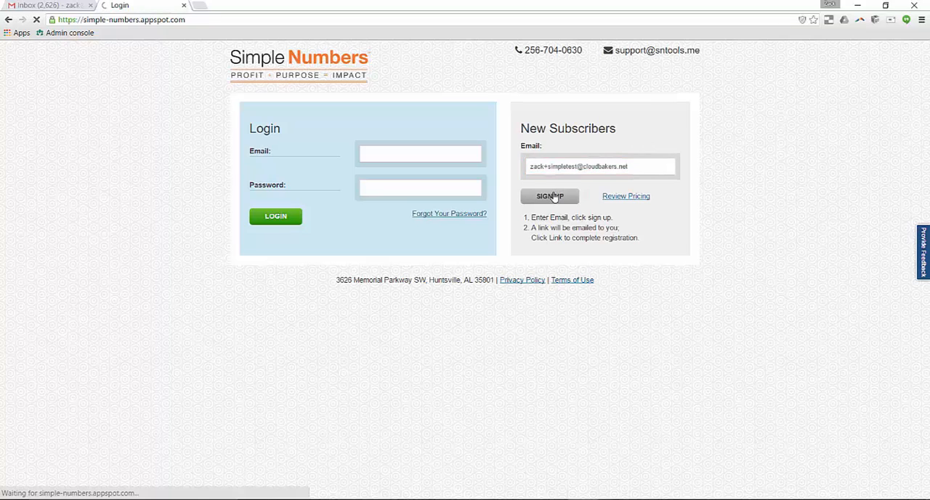
pyautogui.click(549, 196)
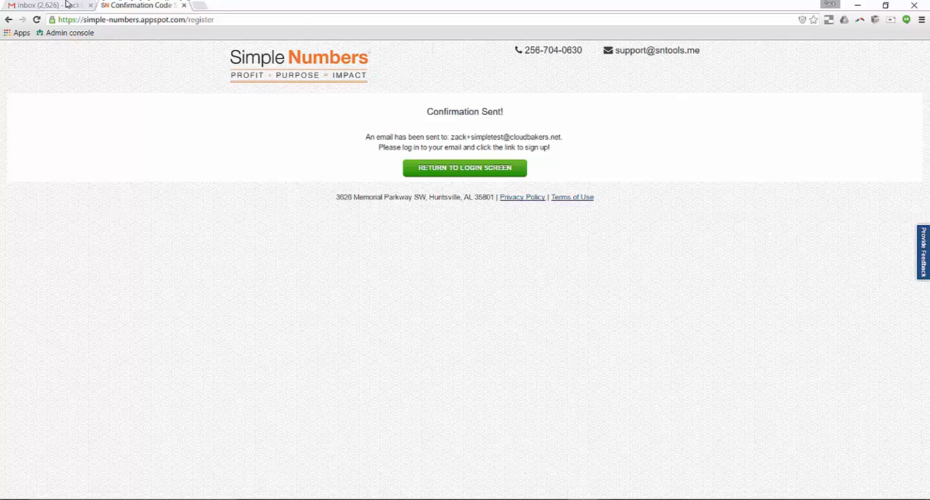
# Open the Simple Numbers confirmation email in Gmail and follow its link to the Set User Info form.
pyautogui.click(41, 6)
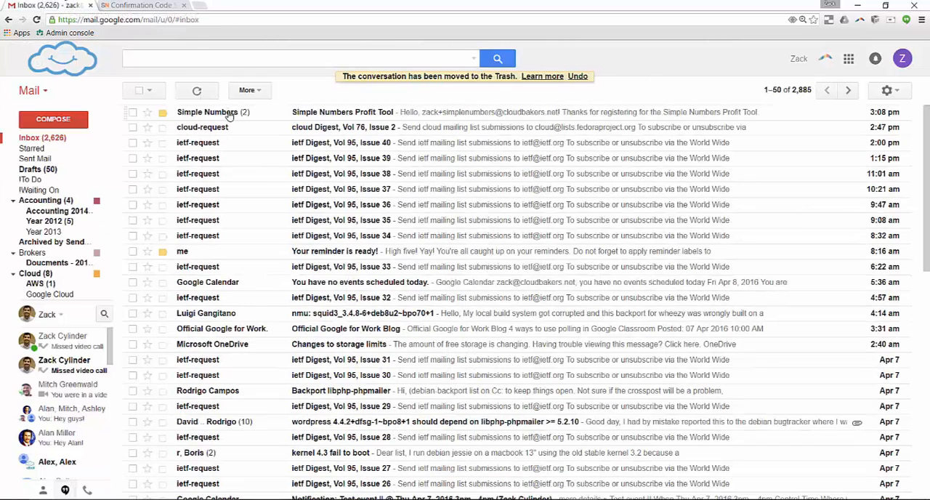
pyautogui.click(343, 112)
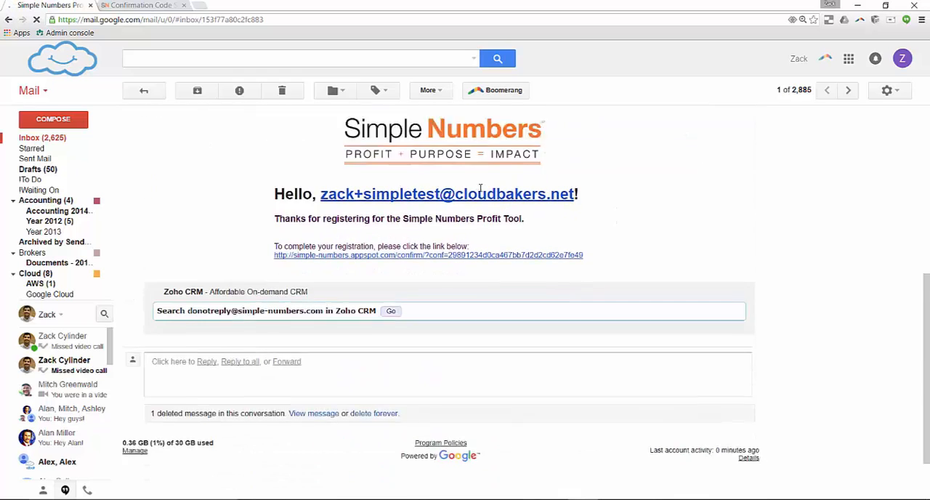
pyautogui.scroll(-3)
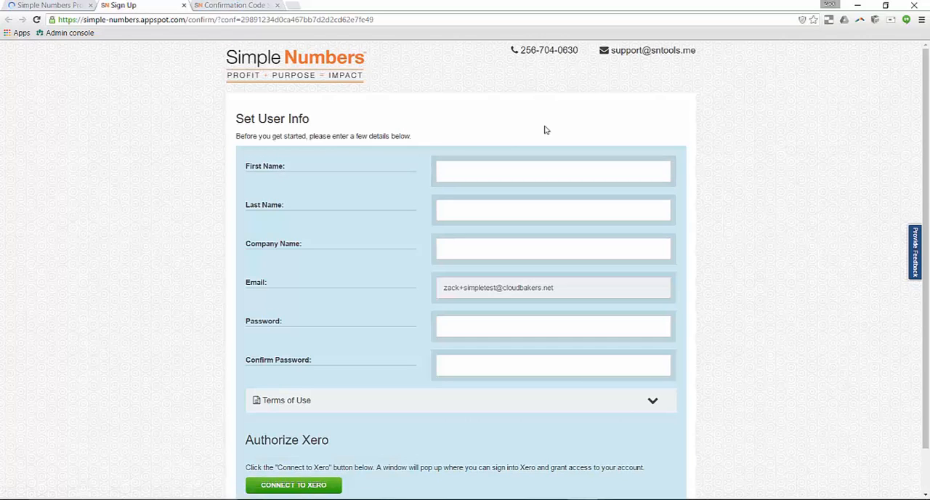
# Fill in name, company 'Test company' and password fields on the Set User Info form.
pyautogui.click(552, 170)
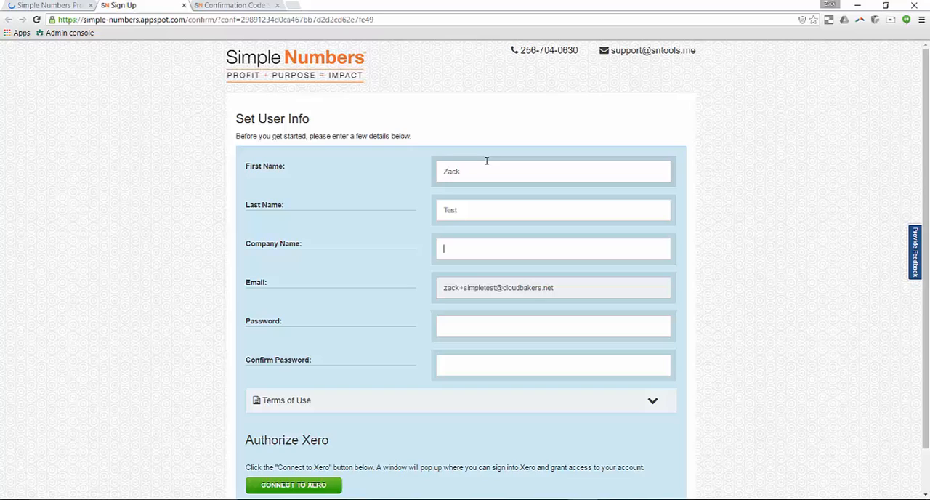
pyautogui.write('Test company')
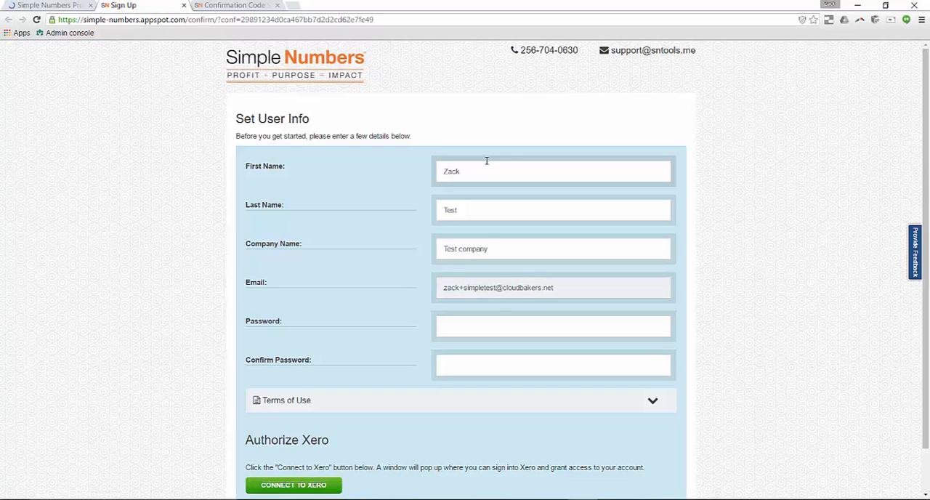
pyautogui.write('password')
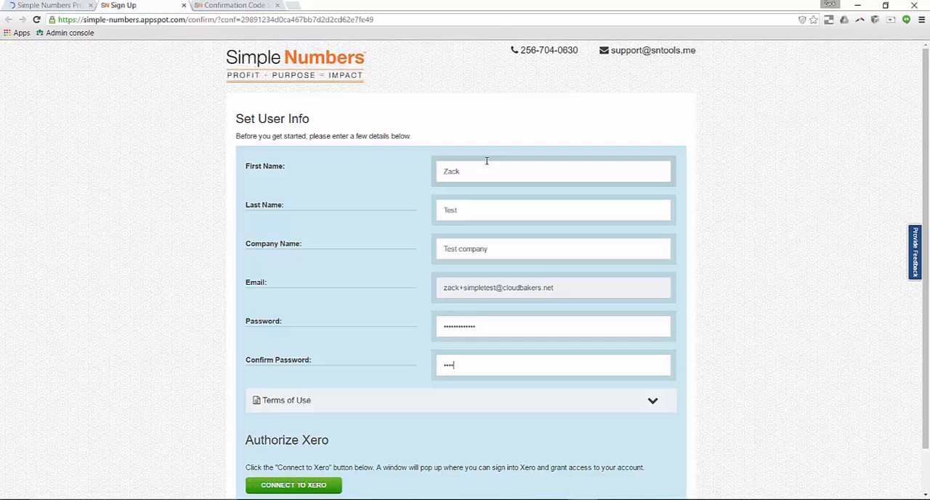
pyautogui.scroll(-3)
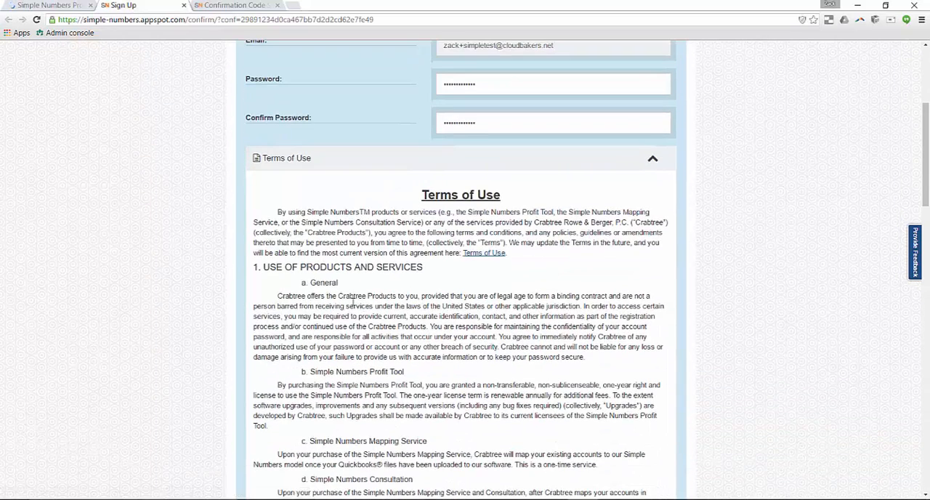
pyautogui.scroll(-3)
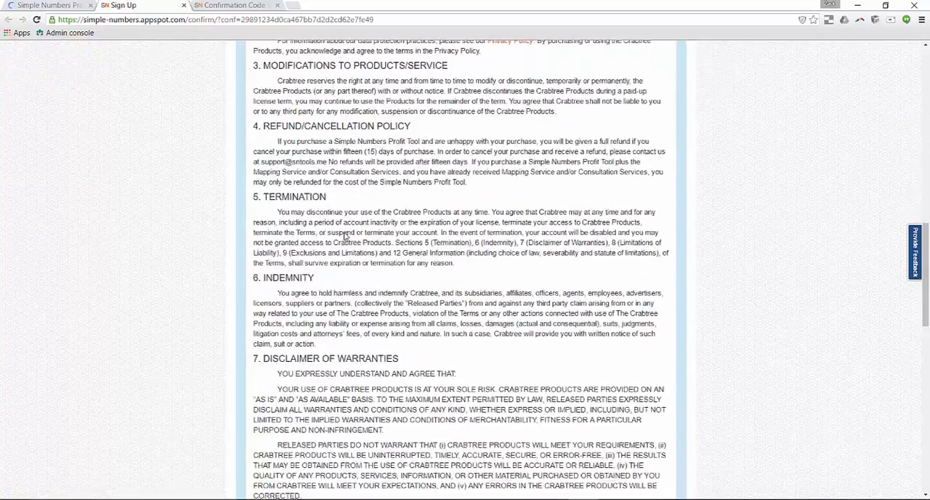
pyautogui.scroll(-3)
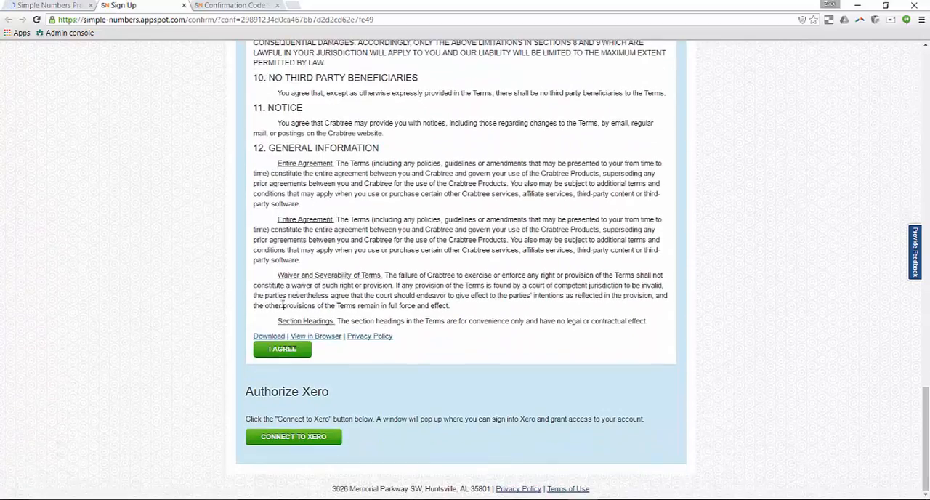
# Accept the Terms of Use and begin connecting the account to Xero.
pyautogui.click(281, 349)
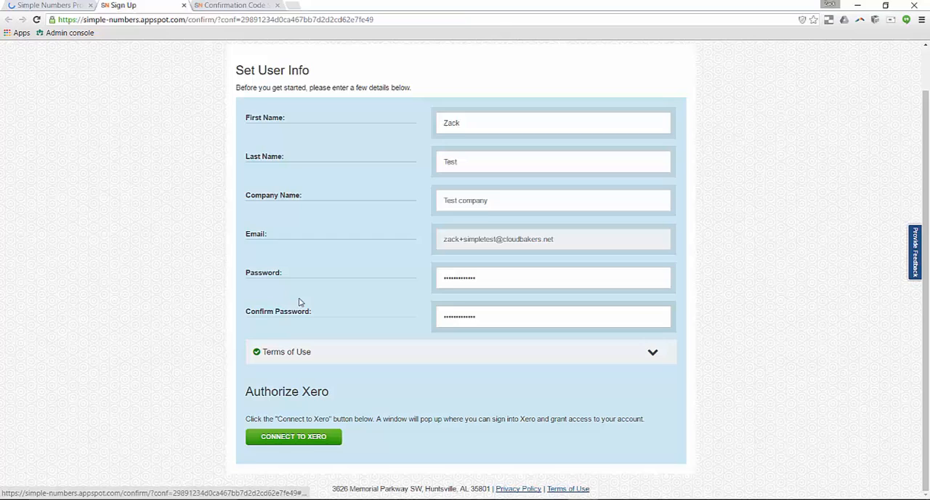
pyautogui.click(293, 436)
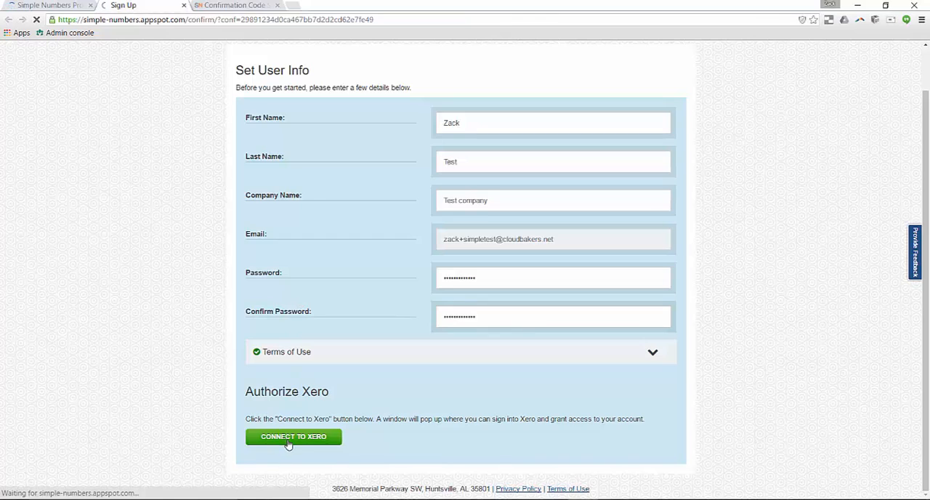
pyautogui.click(293, 436)
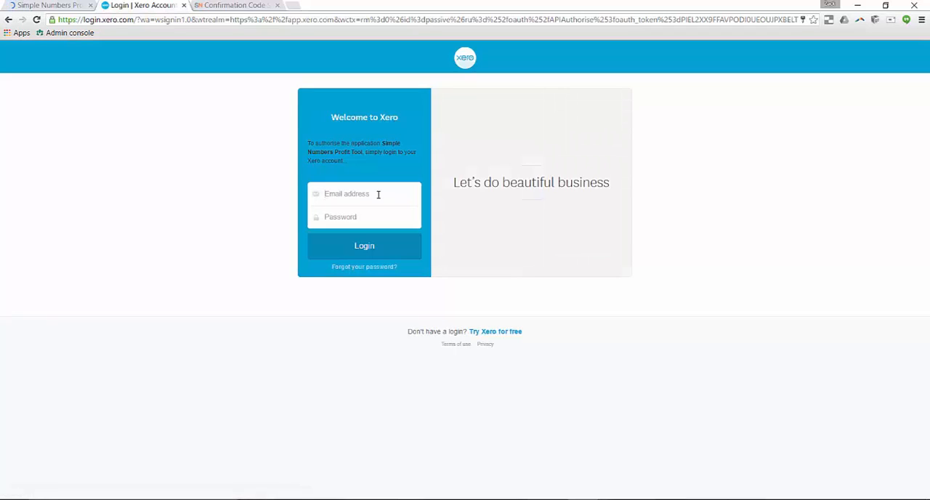
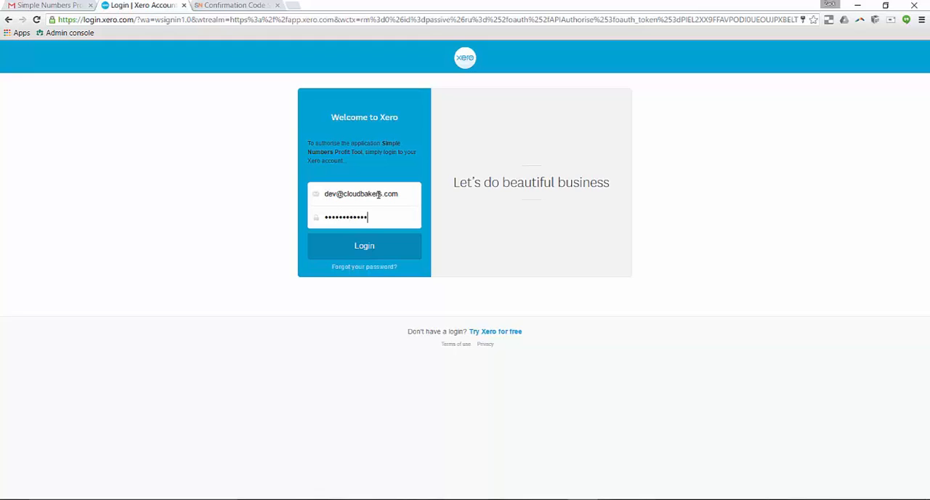
pyautogui.click(363, 244)
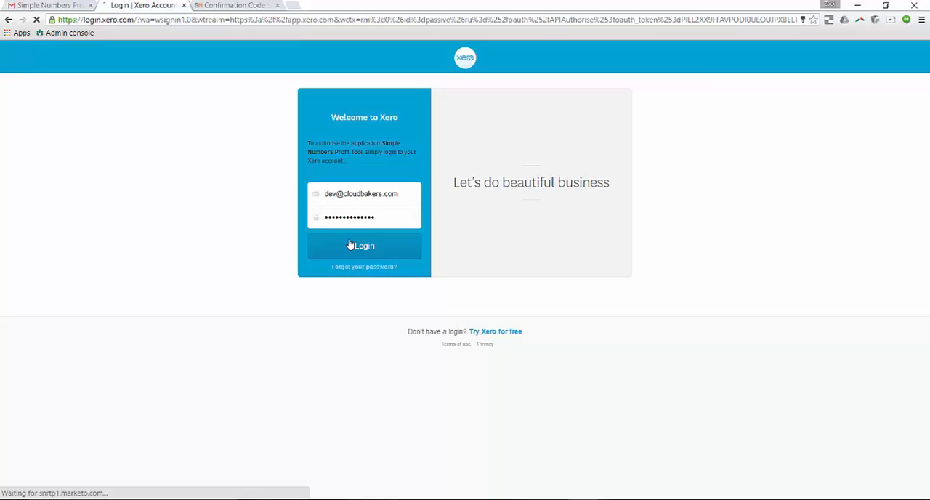
pyautogui.click(363, 245)
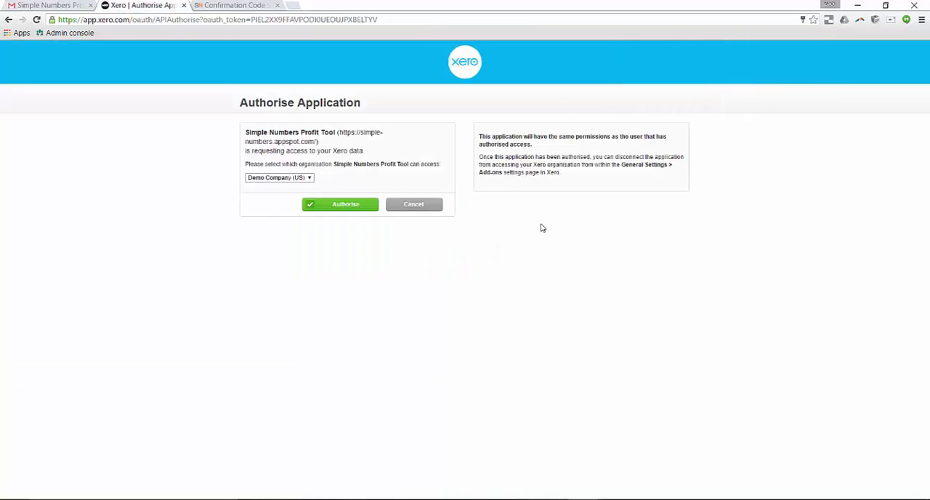
pyautogui.moveTo(526, 229)
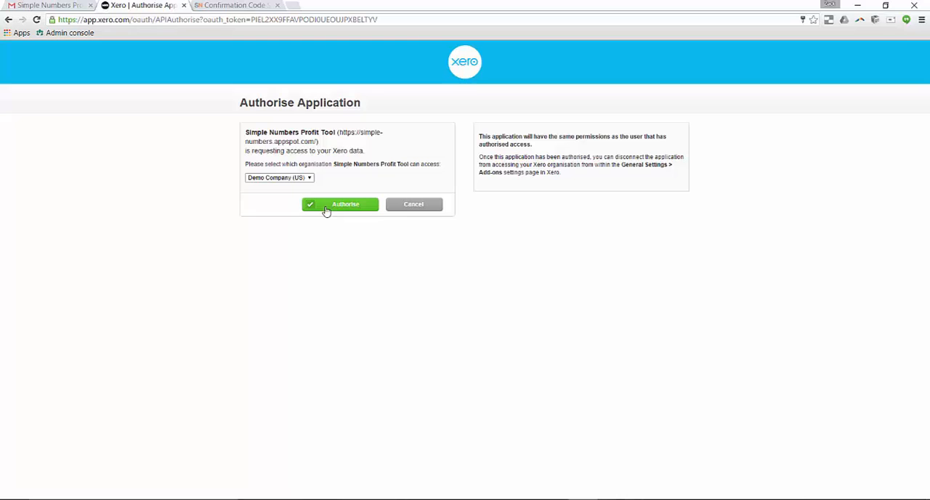
pyautogui.click(340, 203)
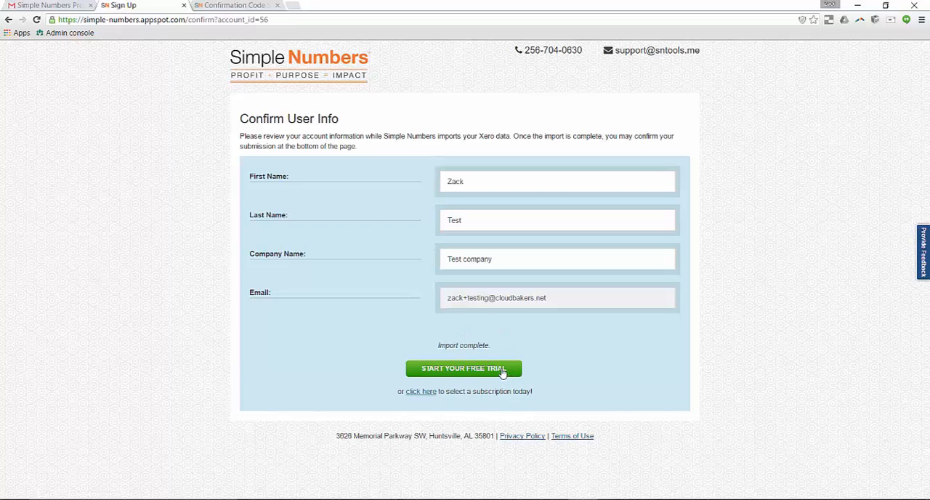
# Start the free trial and reach the Xero P&L account mapping section.
pyautogui.click(463, 369)
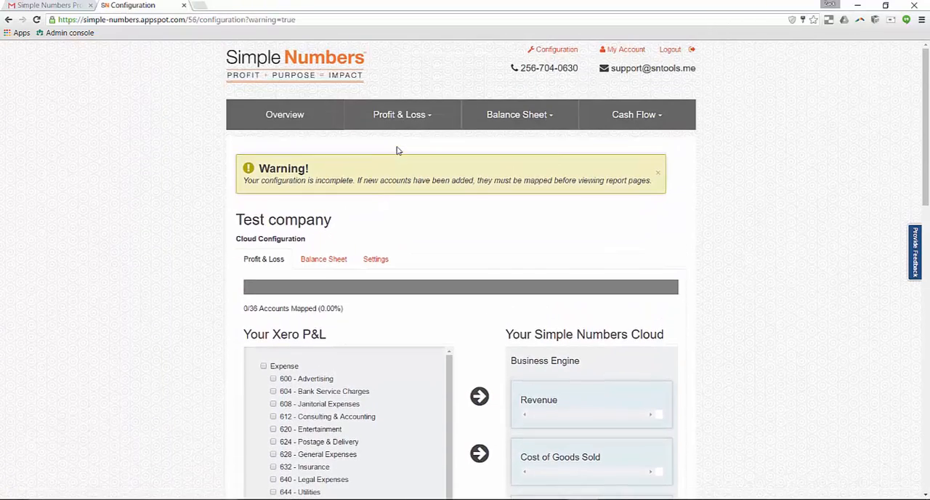
pyautogui.scroll(-3)
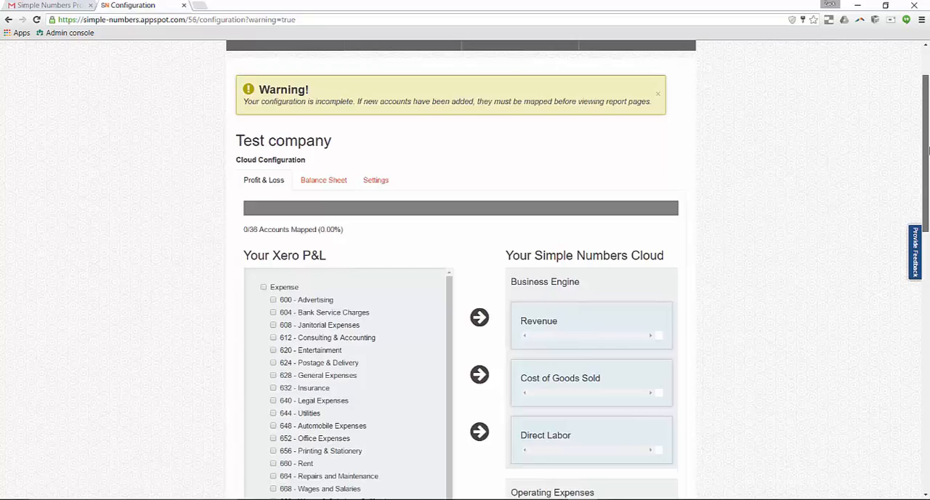
pyautogui.scroll(-3)
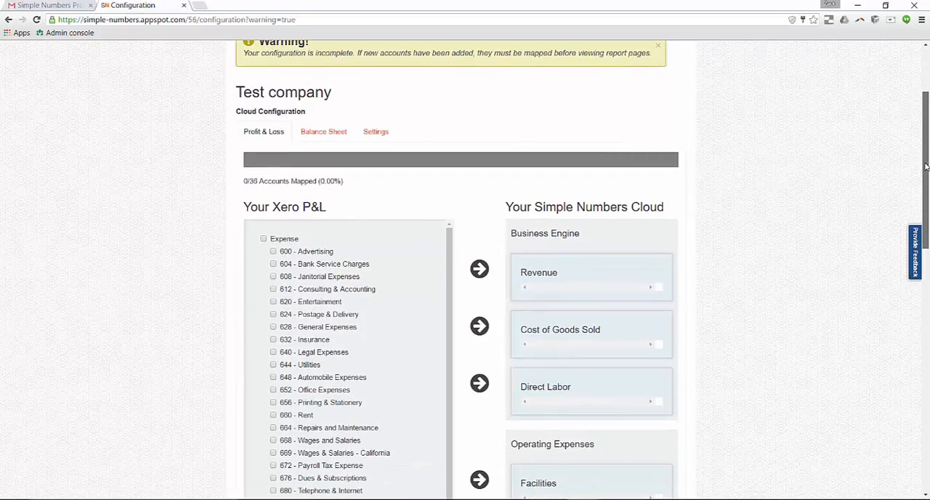
pyautogui.scroll(-3)
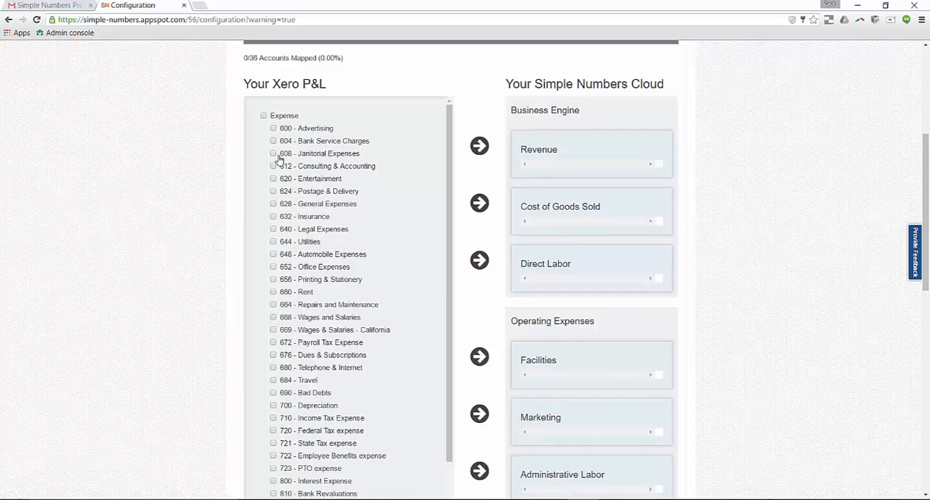
pyautogui.moveTo(526, 75)
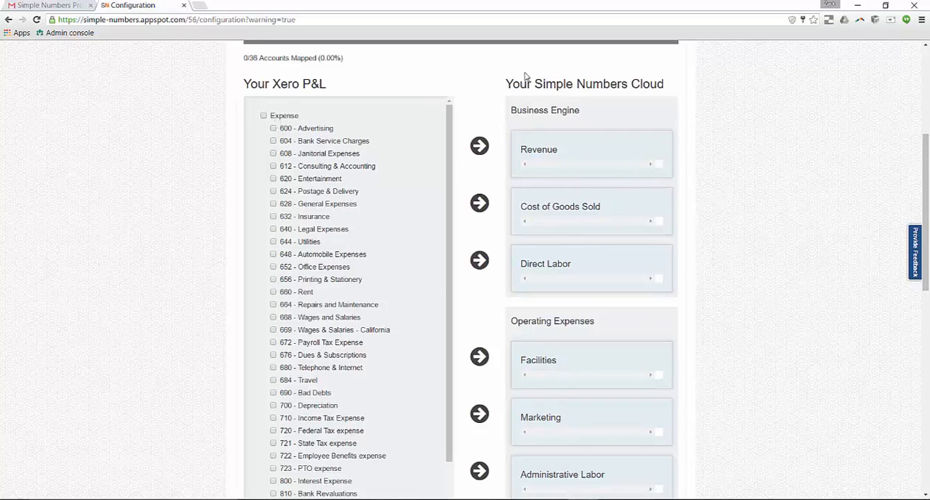
pyautogui.moveTo(532, 145)
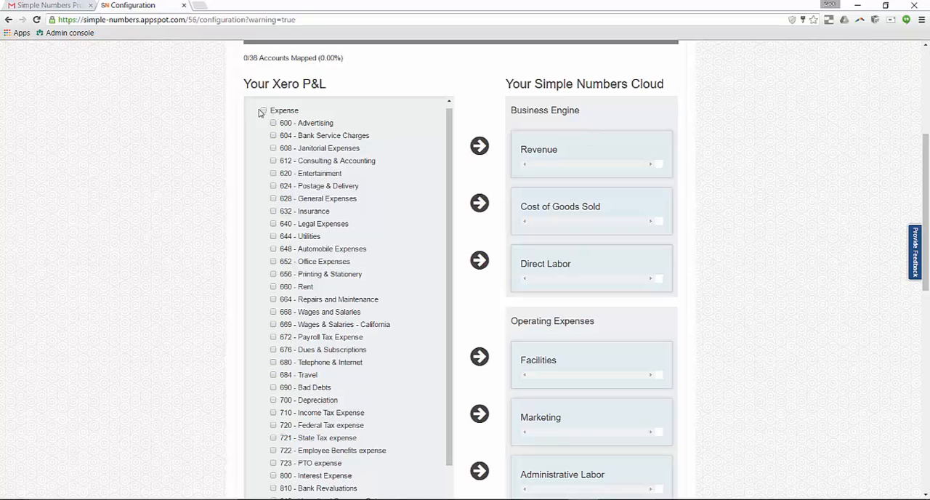
# Assign the Expense and Revenue account groups to cloud categories until all 36 P&L accounts are mapped.
pyautogui.click(263, 111)
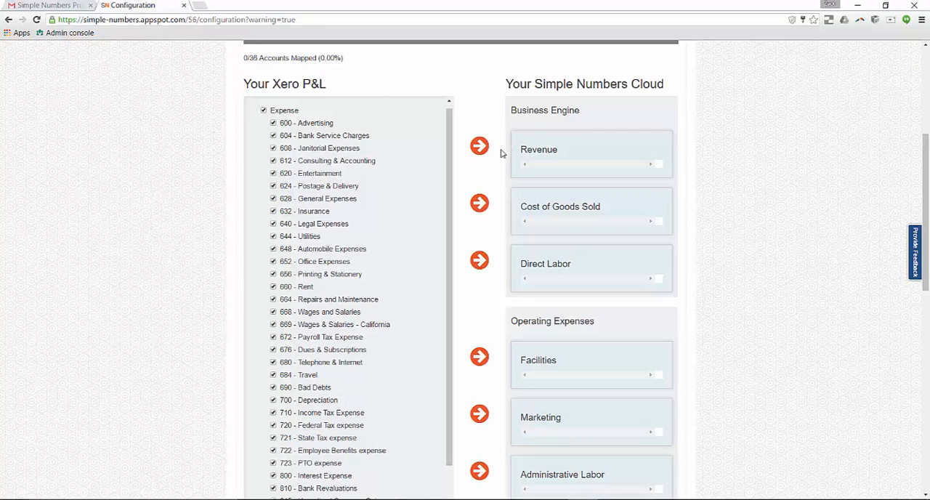
pyautogui.click(480, 145)
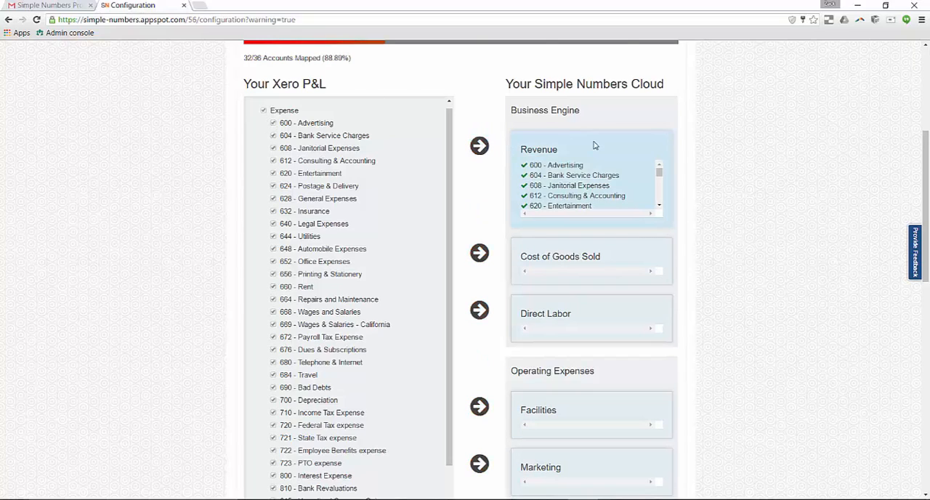
pyautogui.scroll(-3)
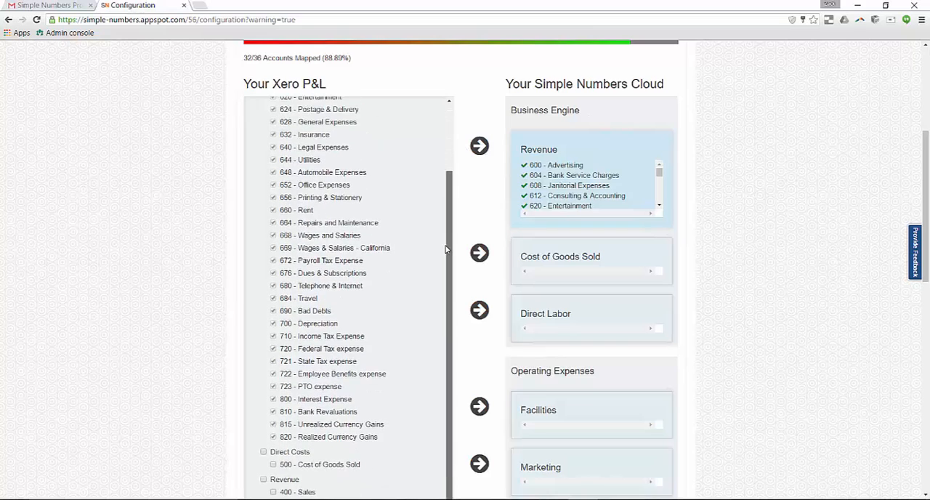
pyautogui.scroll(-3)
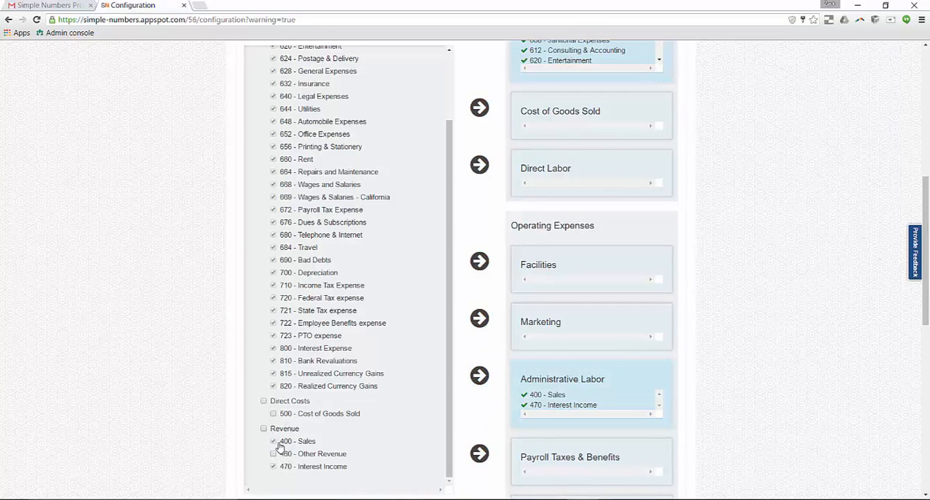
pyautogui.click(273, 453)
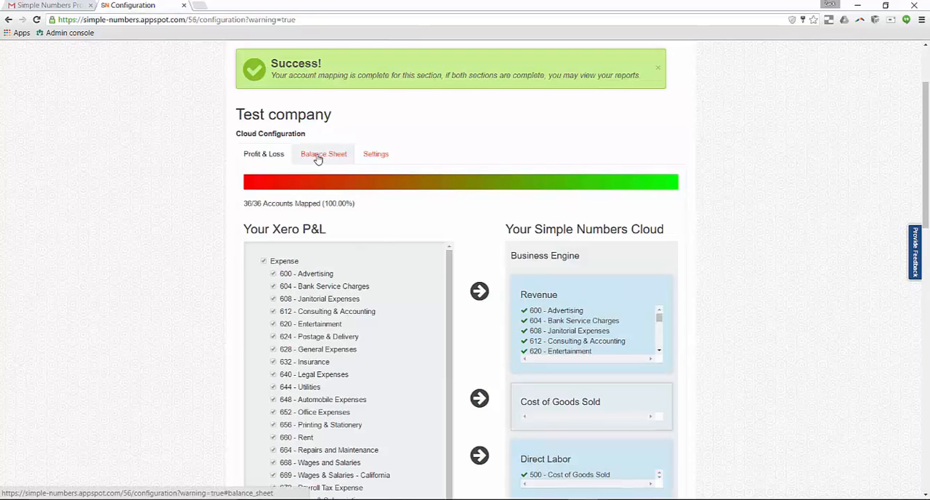
# Map the Current Asset accounts to Cash and the Fixed group so all 33 balance sheet accounts are assigned.
pyautogui.click(322, 154)
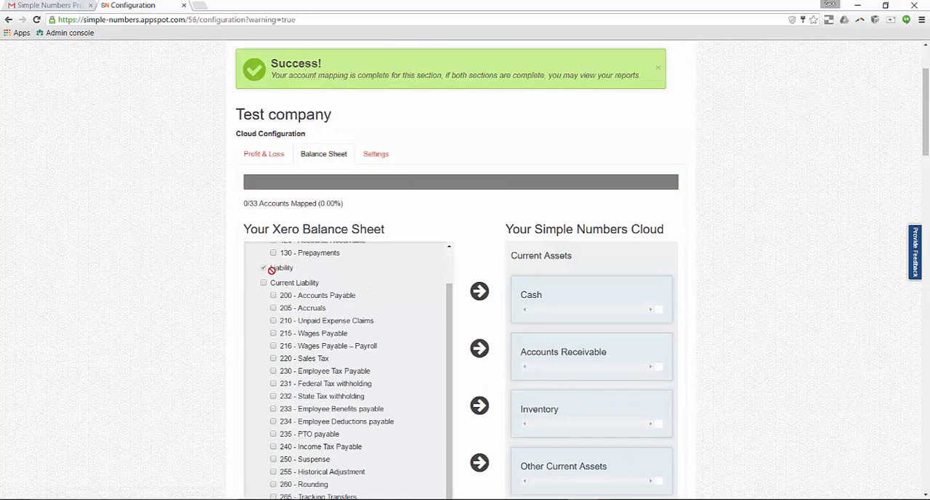
pyautogui.scroll(-3)
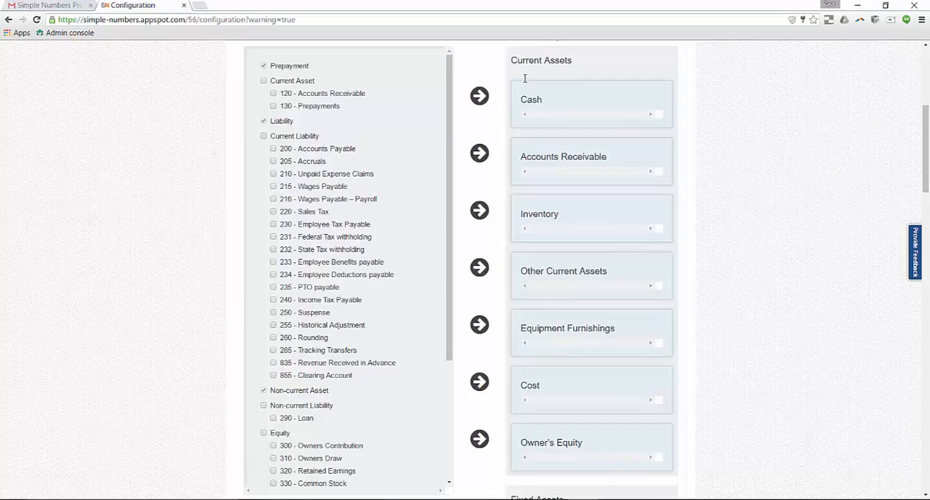
pyautogui.click(264, 82)
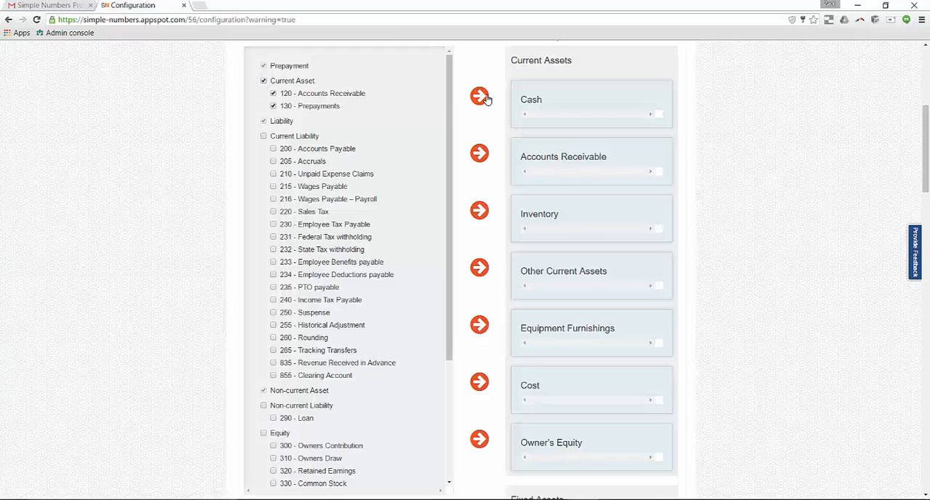
pyautogui.click(264, 136)
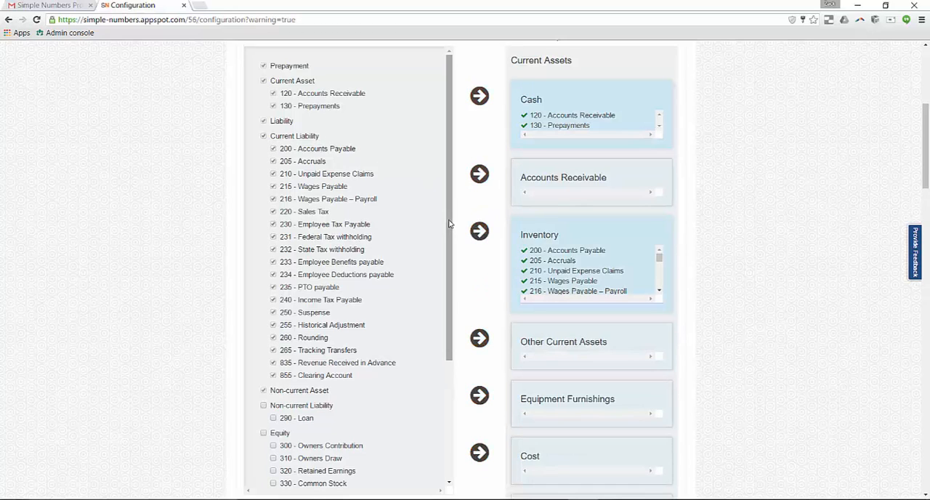
pyautogui.scroll(-3)
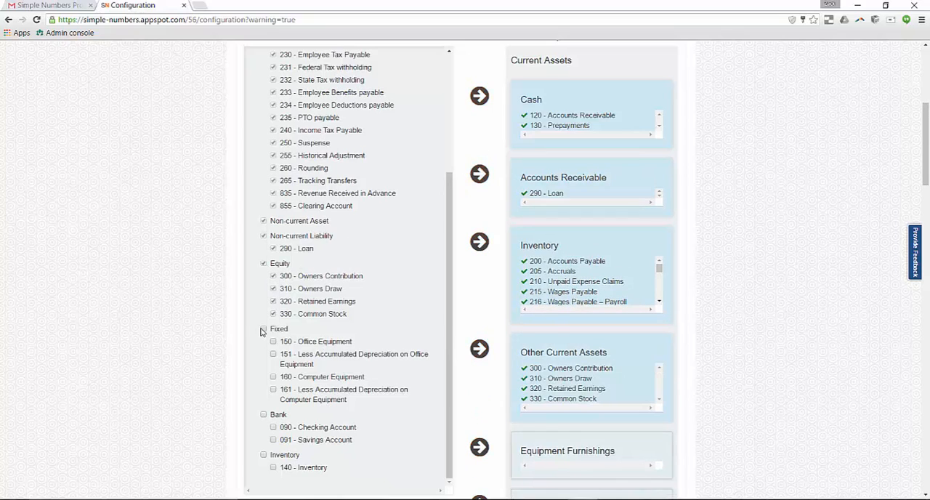
pyautogui.click(264, 329)
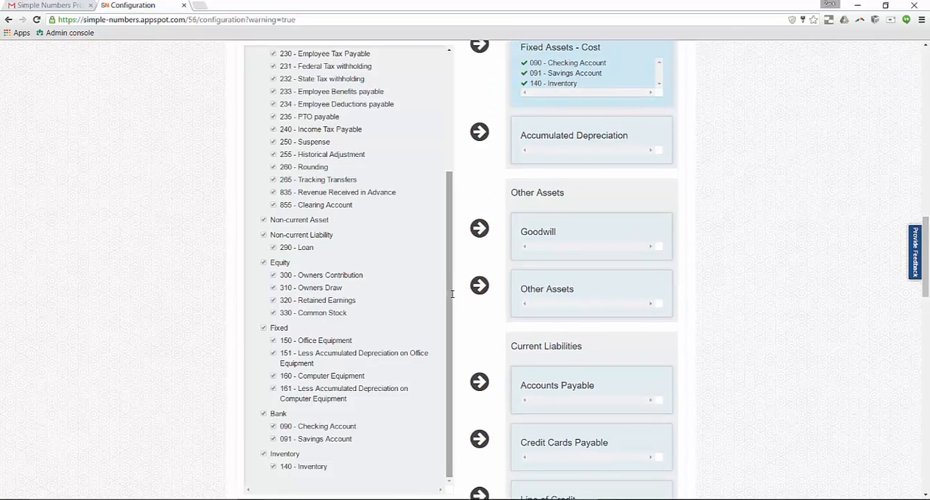
pyautogui.scroll(3)
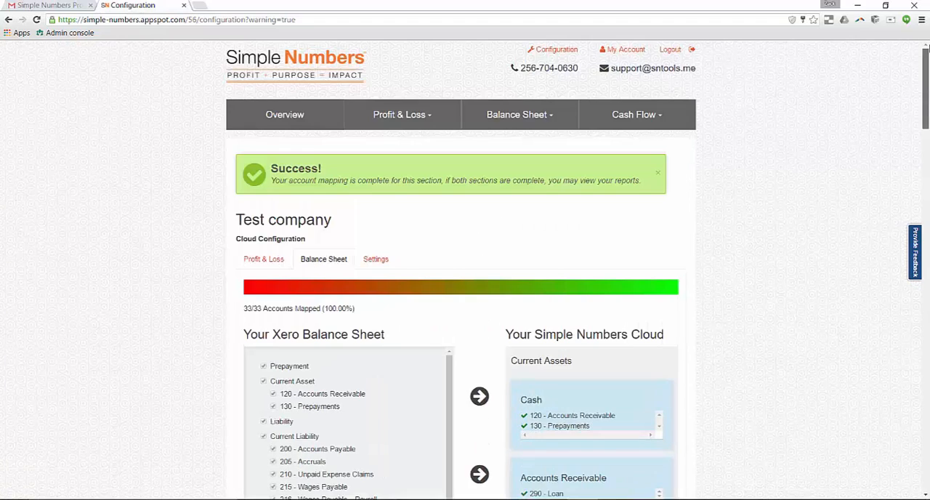
pyautogui.moveTo(346, 271)
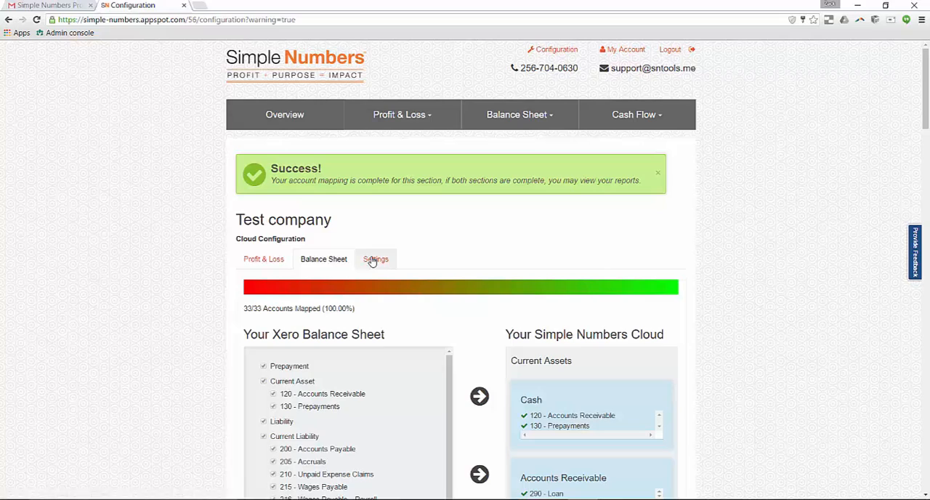
# In configuration settings, extend the okay profitability band to 30% and the operating expenses warning to 24%.
pyautogui.click(374, 259)
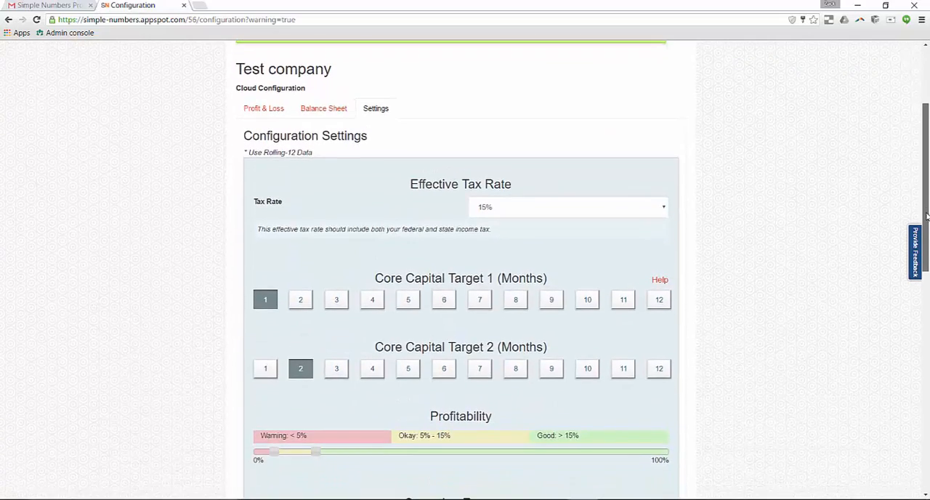
pyautogui.scroll(-3)
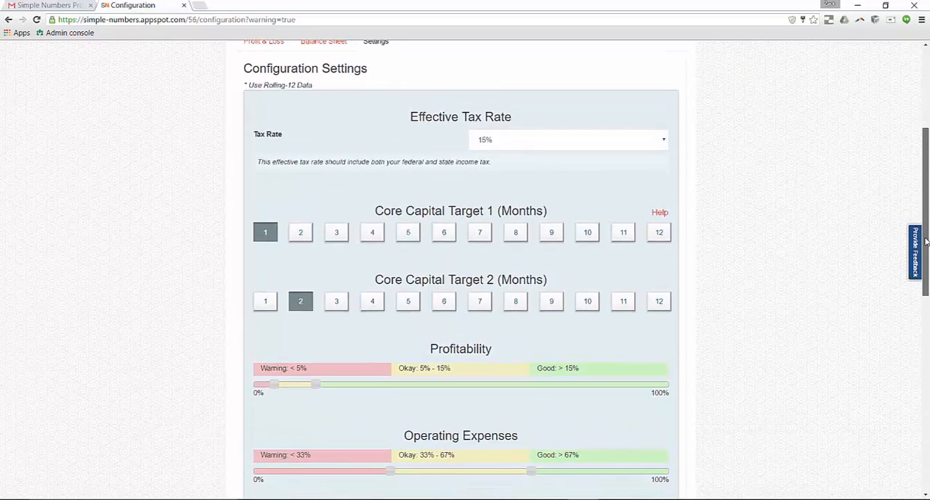
pyautogui.scroll(-3)
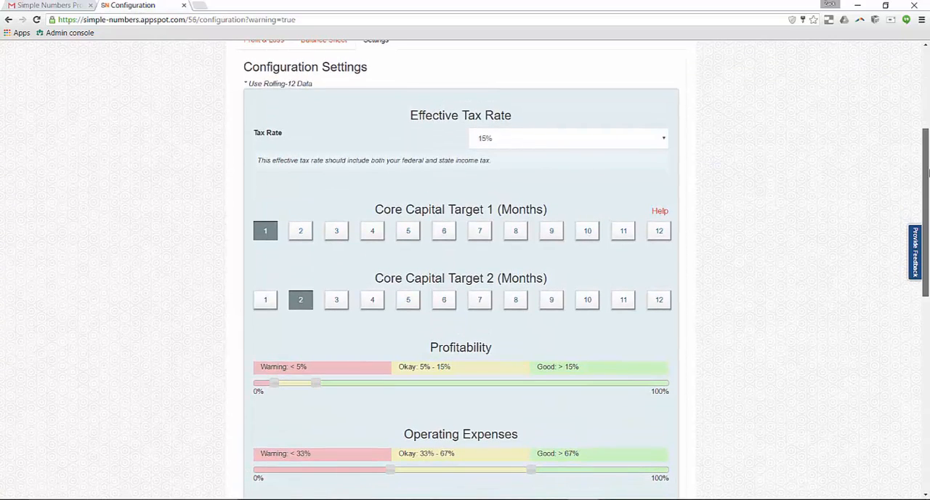
pyautogui.scroll(-3)
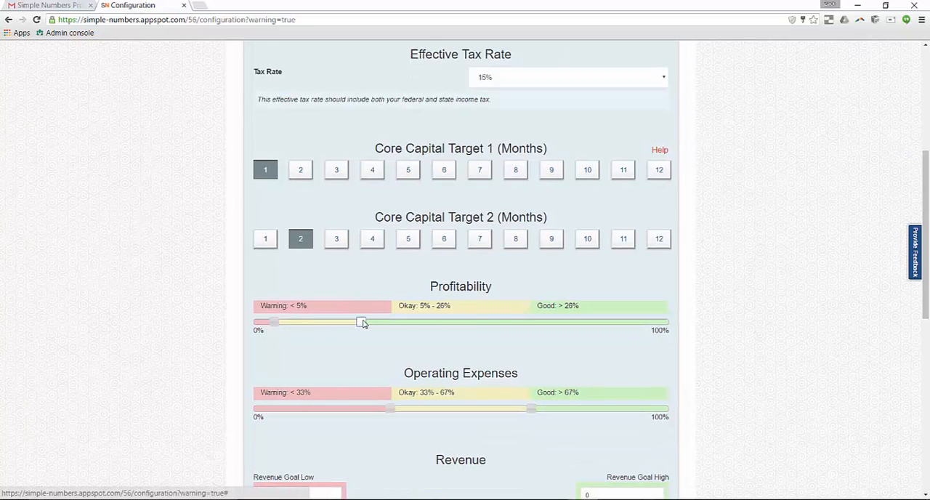
pyautogui.moveTo(357, 321); pyautogui.dragTo(376, 321)
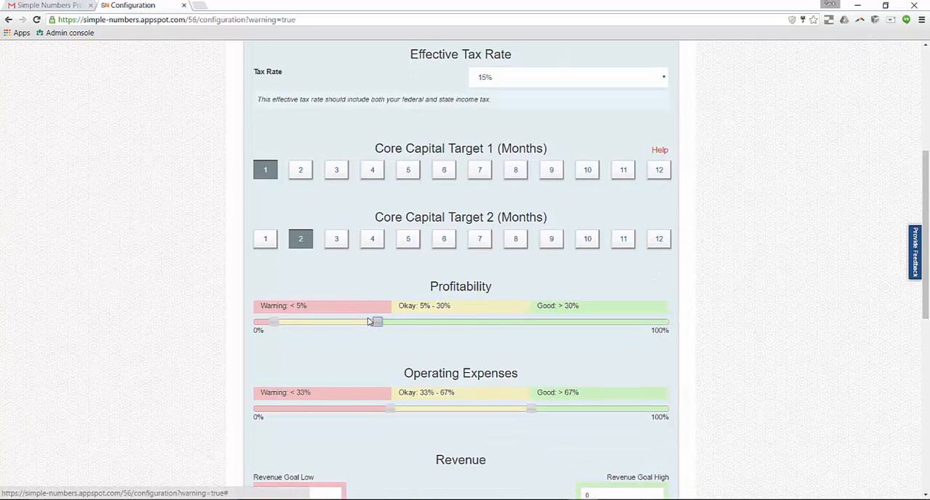
pyautogui.scroll(-3)
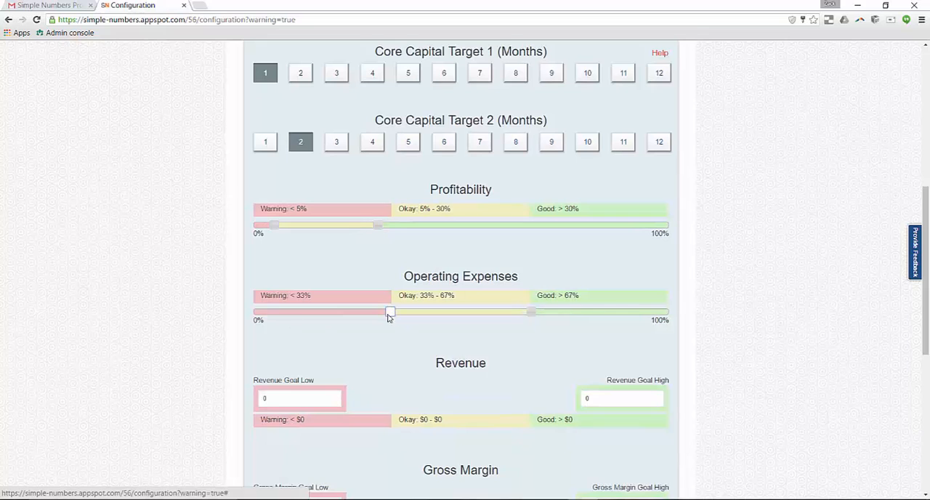
pyautogui.moveTo(530, 312); pyautogui.dragTo(555, 312)
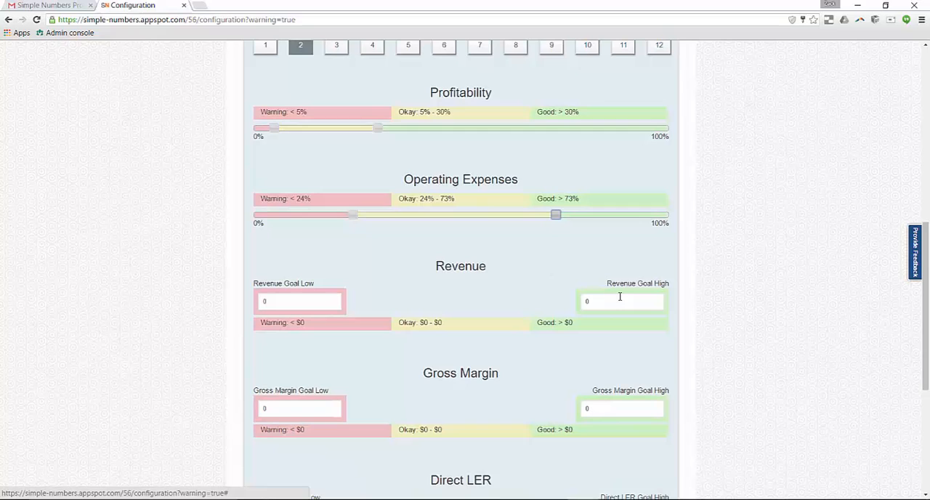
# Set the Revenue Goal High field to 10000.
pyautogui.click(622, 301)
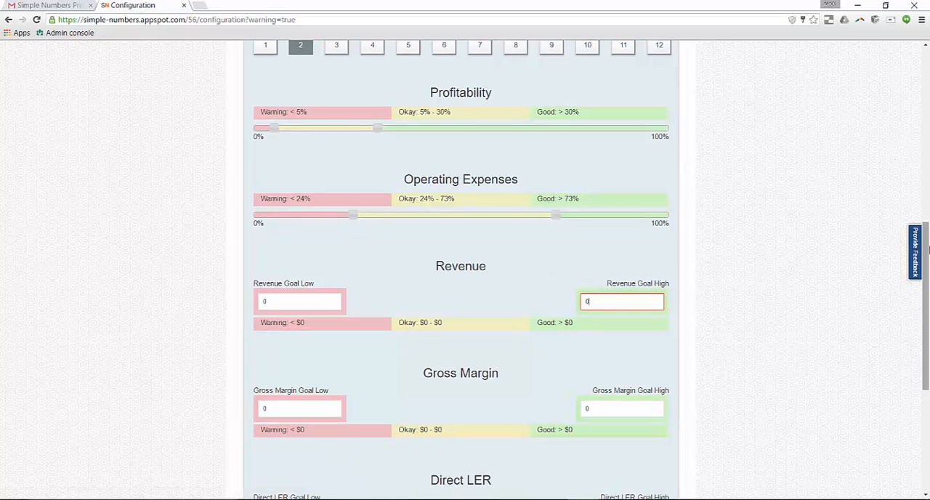
pyautogui.write('10000')
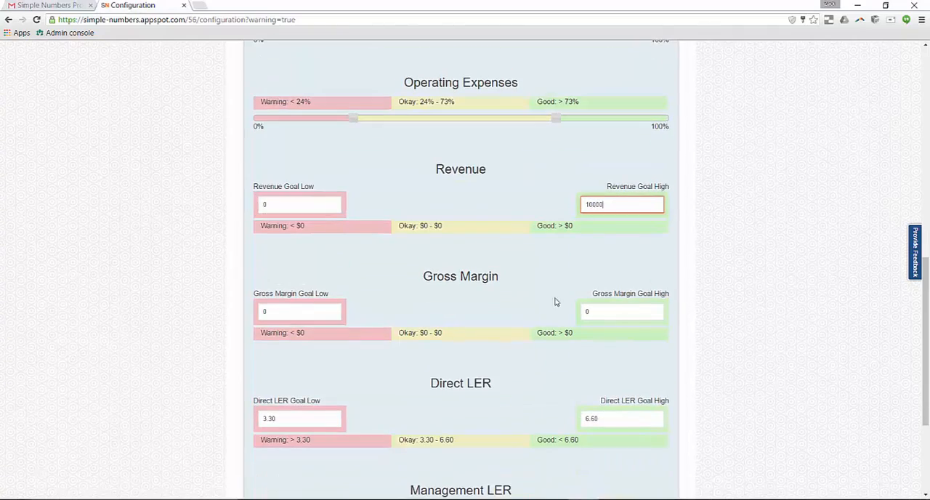
pyautogui.scroll(-3)
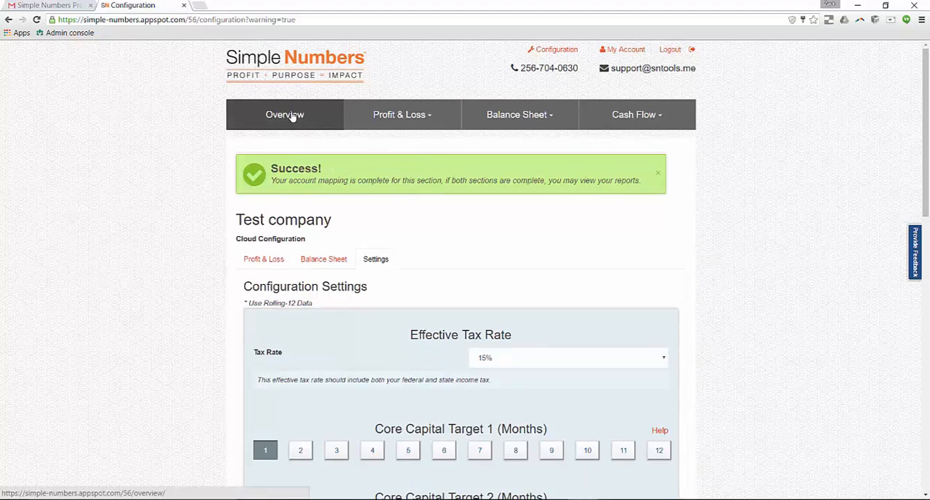
# Show the Overview Statement for Test company with profitability -71.97% and revenue -$28,704.
pyautogui.click(284, 114)
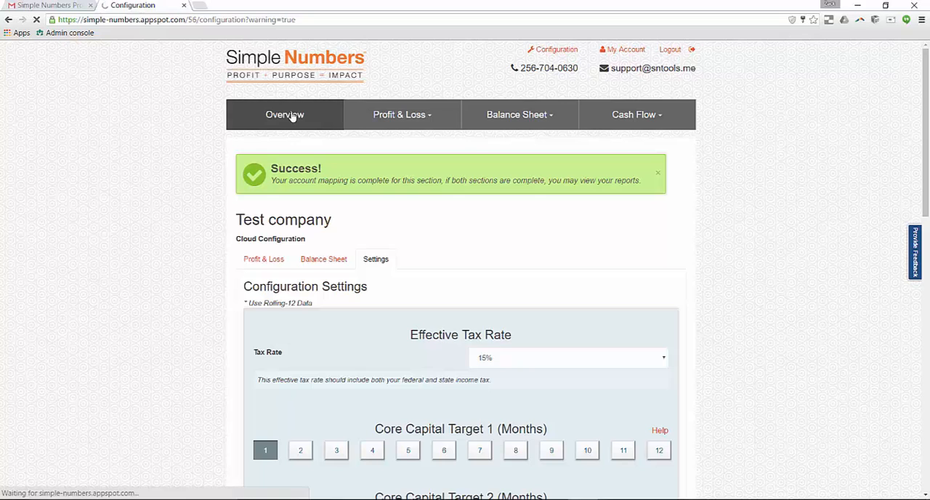
pyautogui.click(285, 113)
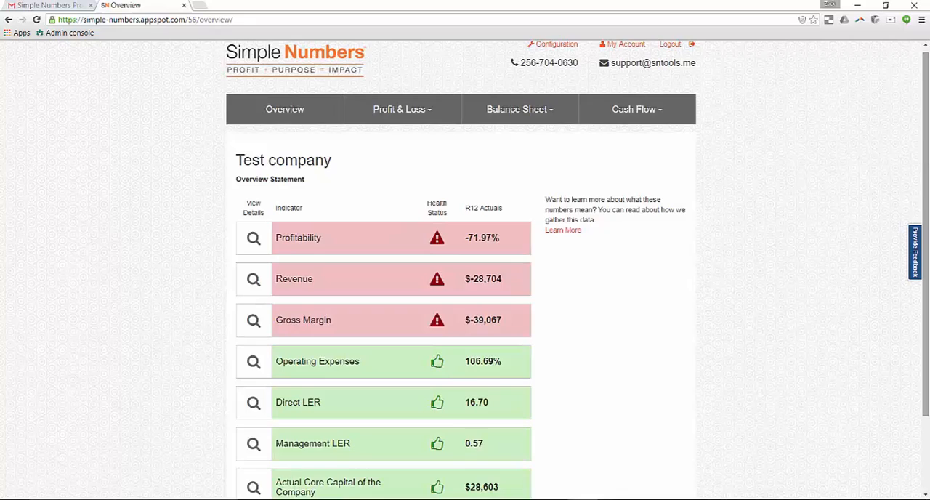
pyautogui.scroll(-3)
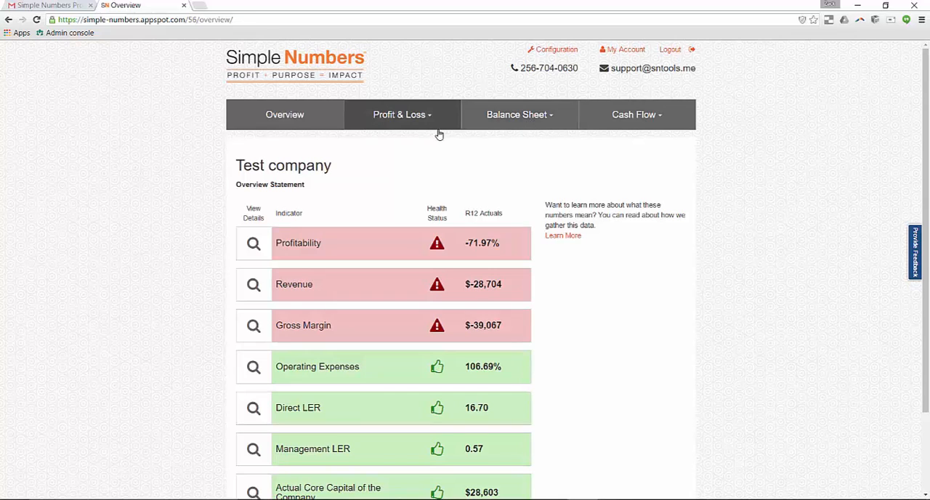
# Display the rolling Profit & Loss report for Test company.
pyautogui.click(401, 113)
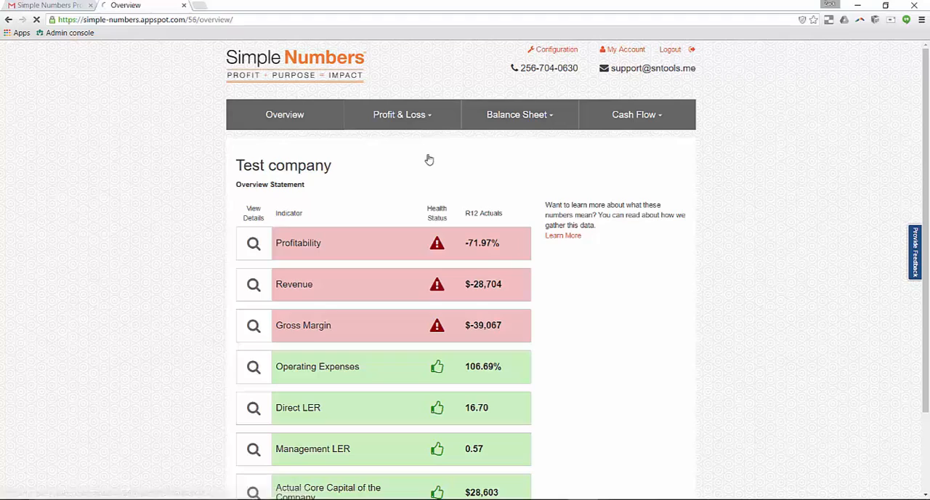
pyautogui.click(398, 114)
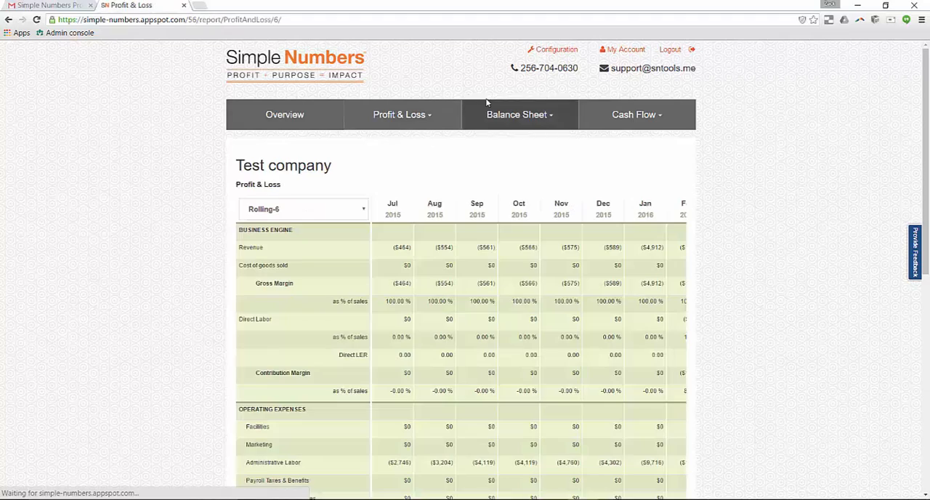
pyautogui.scroll(-3)
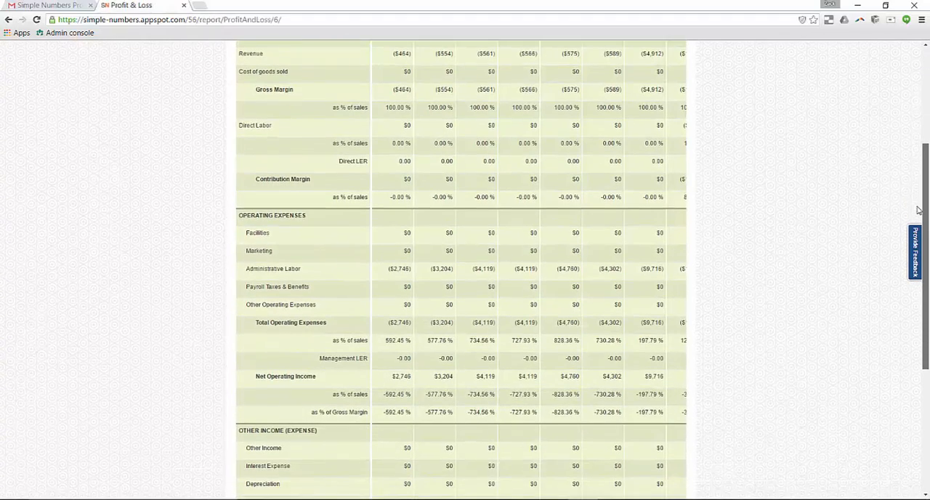
pyautogui.scroll(-3)
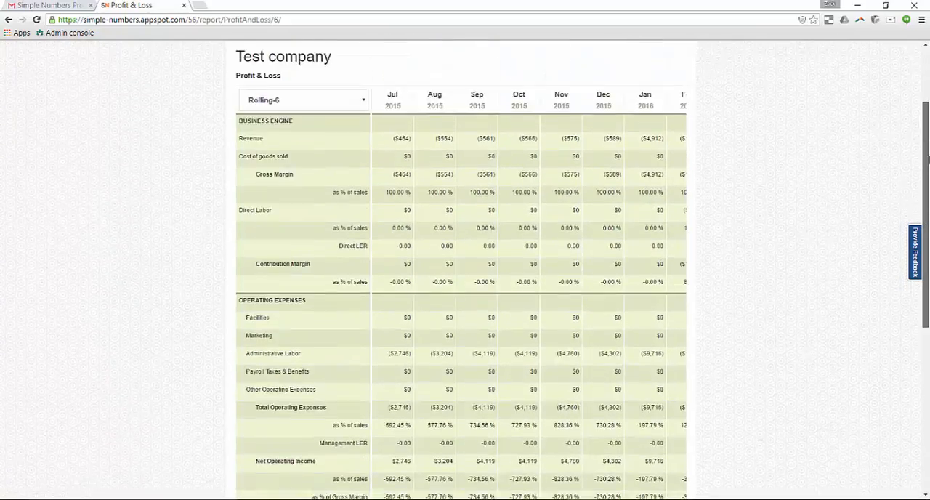
# Display the Traditional Model balance sheet for Test company.
pyautogui.click(518, 113)
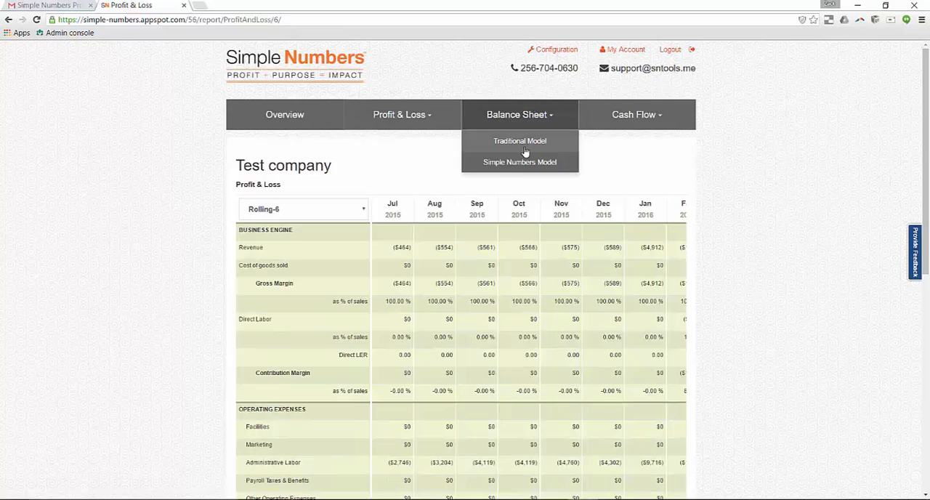
pyautogui.click(520, 139)
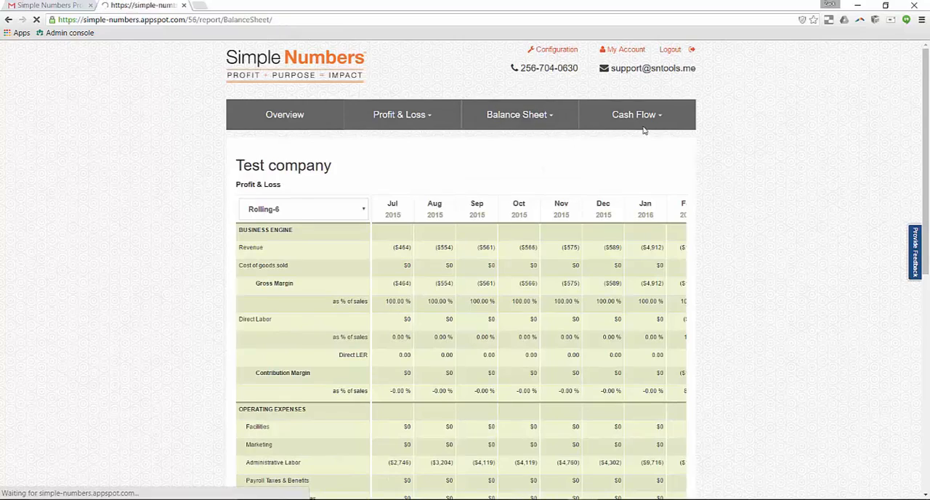
pyautogui.click(517, 113)
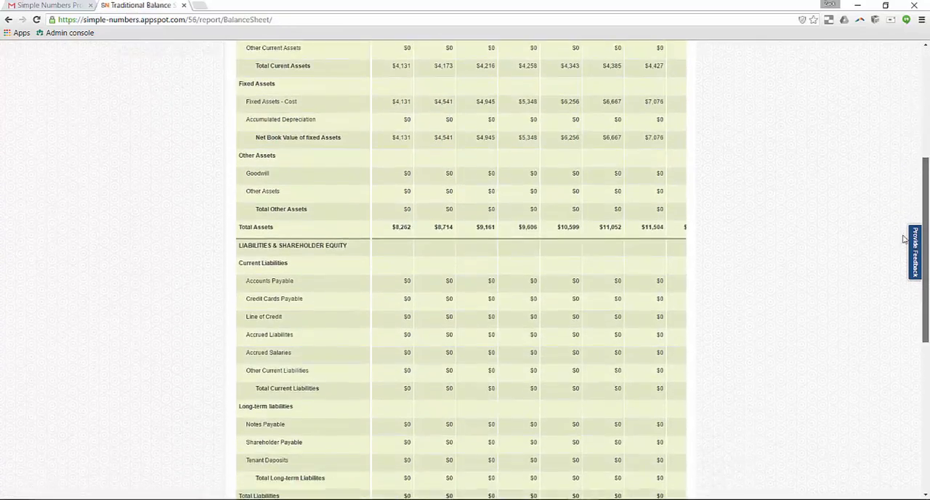
pyautogui.scroll(-3)
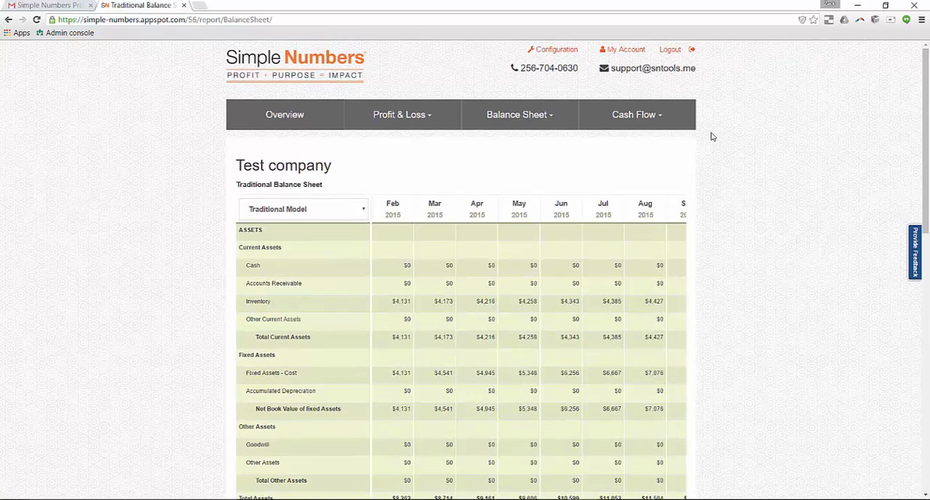
pyautogui.moveTo(606, 161)
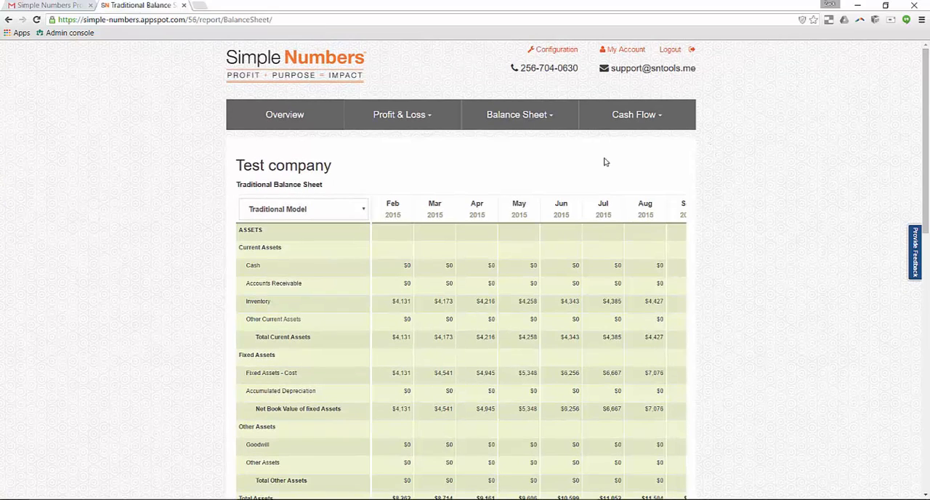